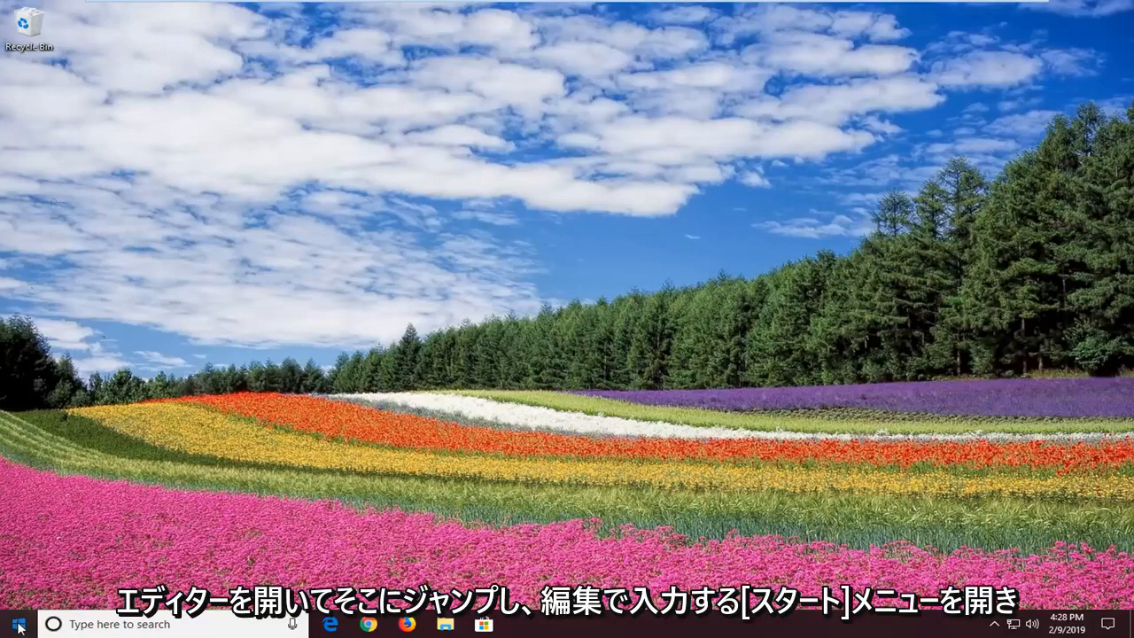
- Search the Start menu for 'edit' to launch Edit group policy
click(53, 623)
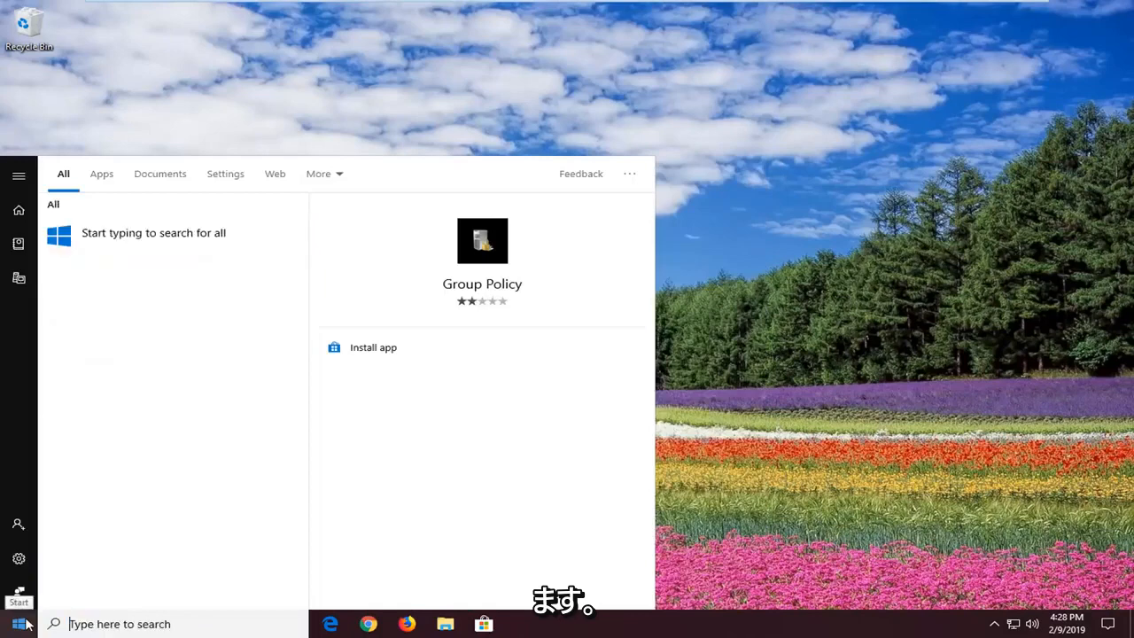
text(edit)
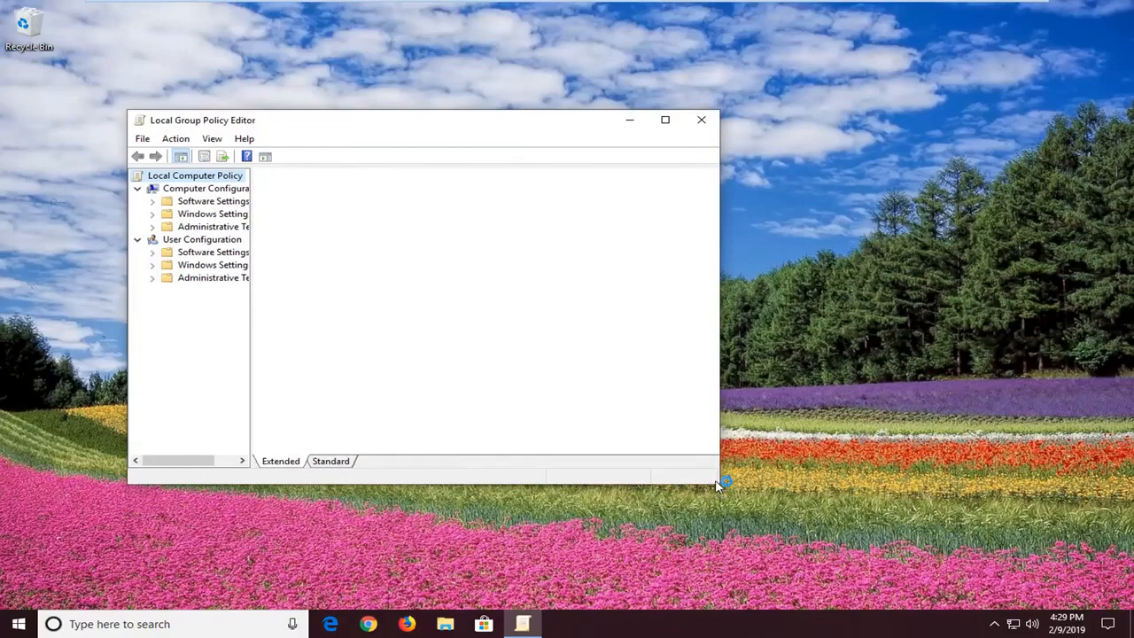
mouse_move(723, 486)
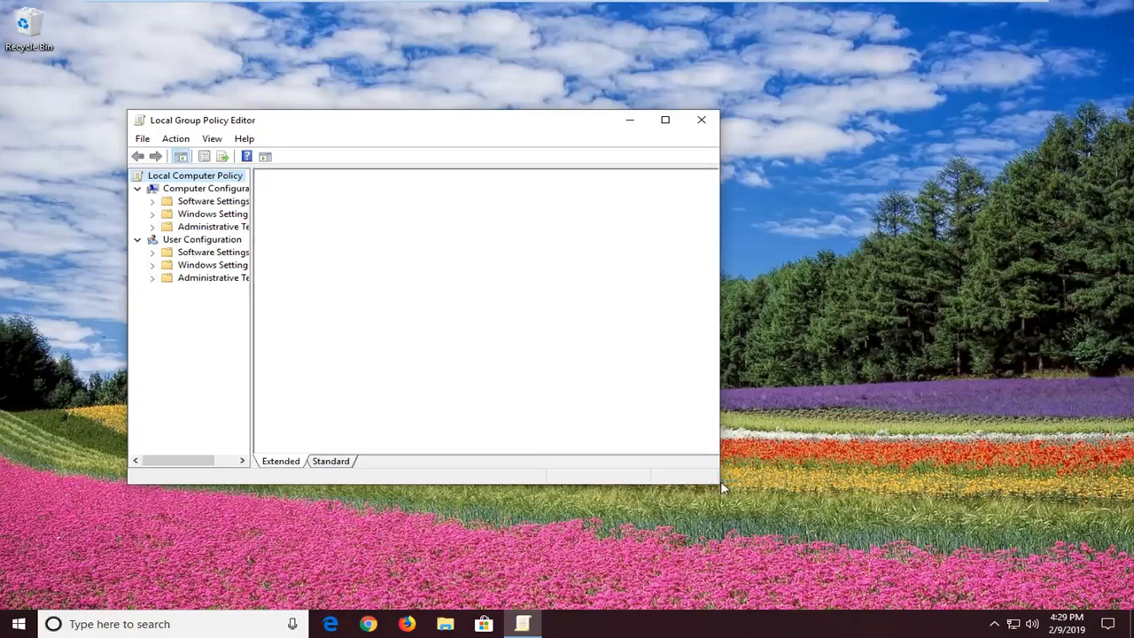
- Collapse User Configuration and expand Computer Configuration down to Administrative Templates' Windows Components
click(195, 174)
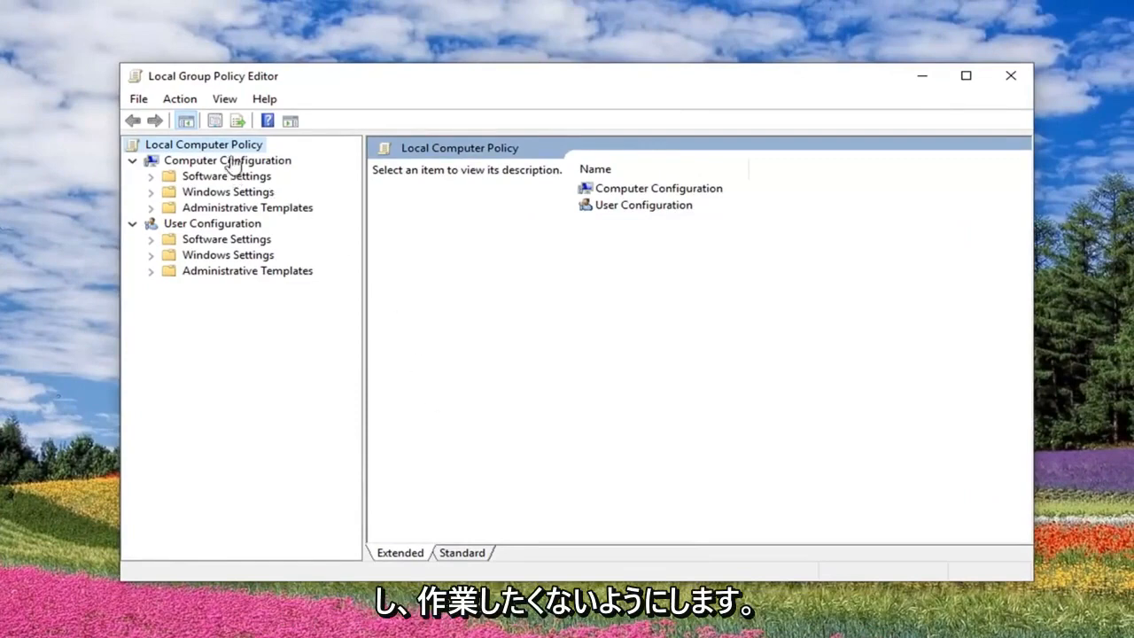
click(227, 160)
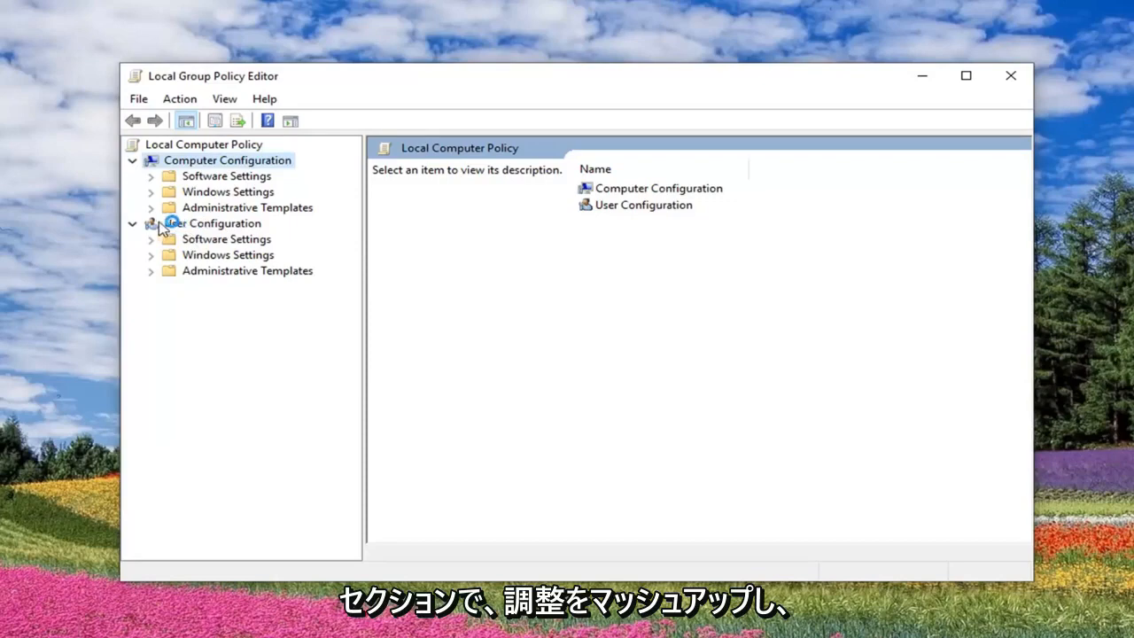
click(212, 222)
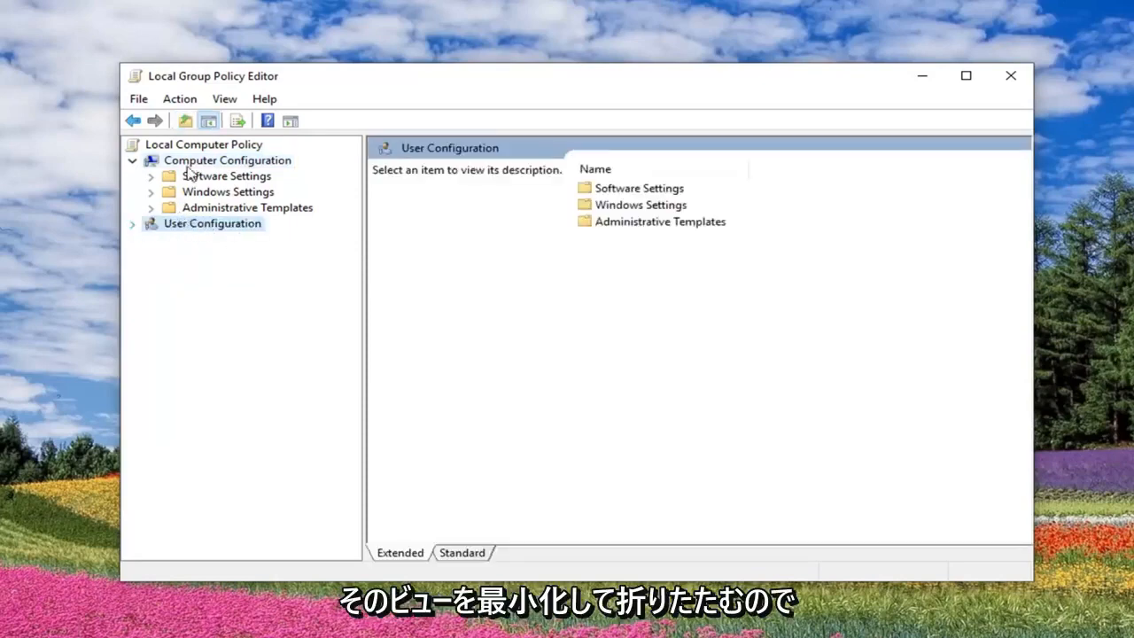
click(227, 159)
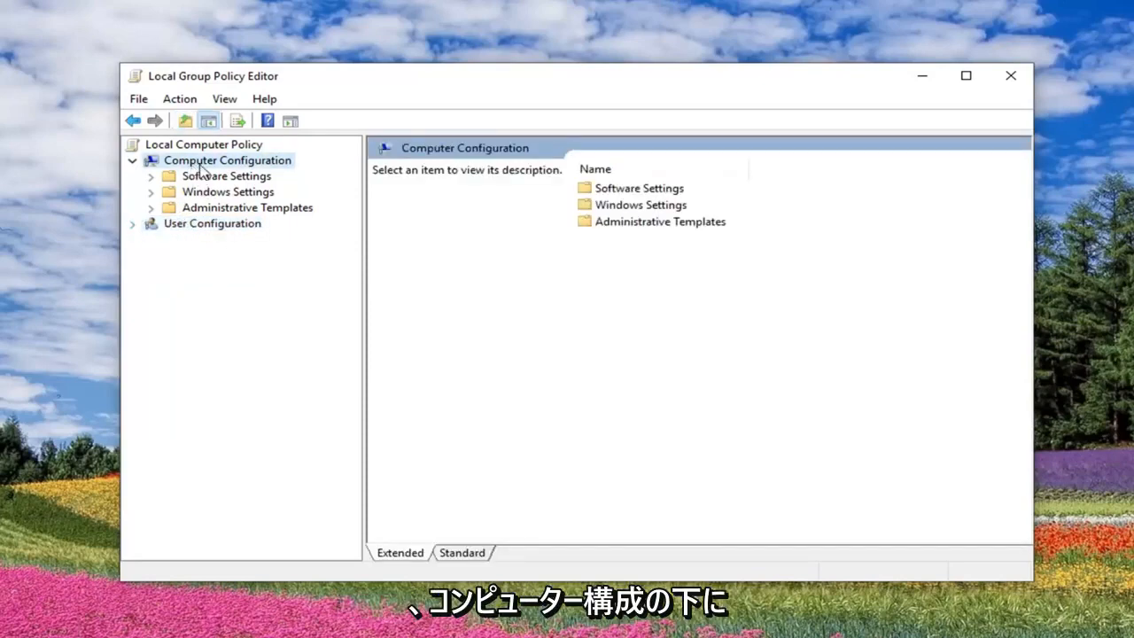
click(247, 207)
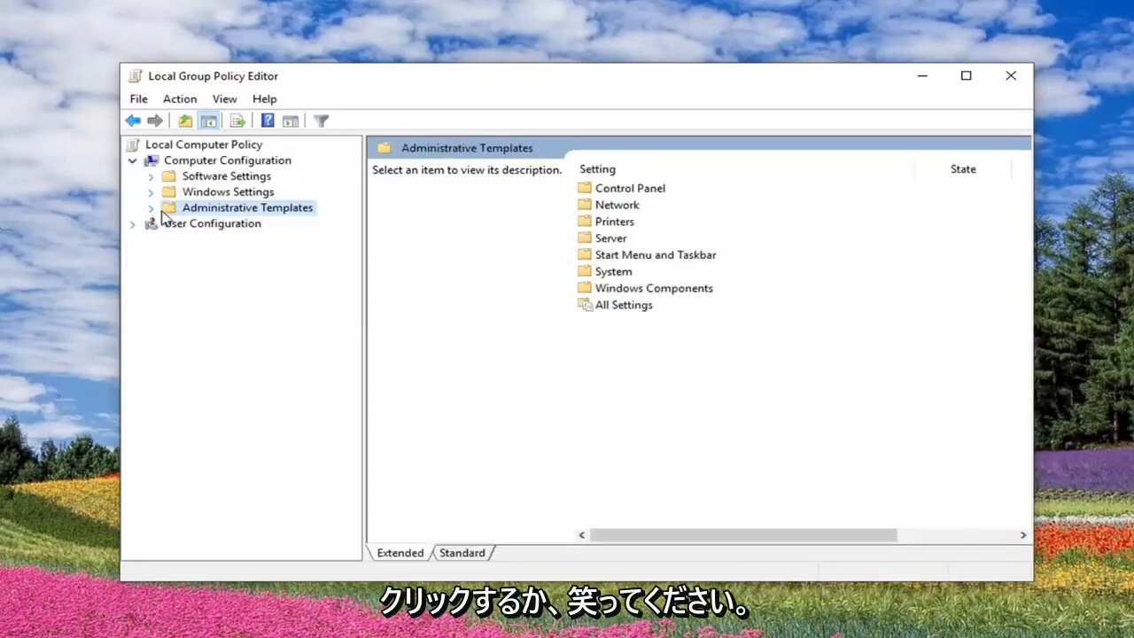
click(151, 207)
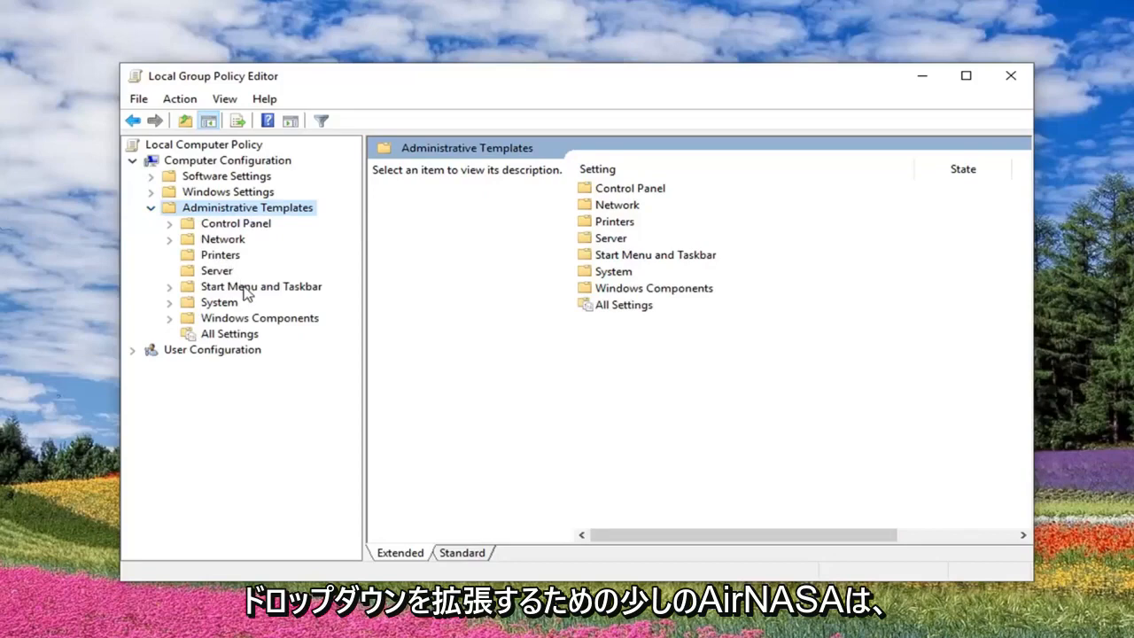
mouse_move(204, 330)
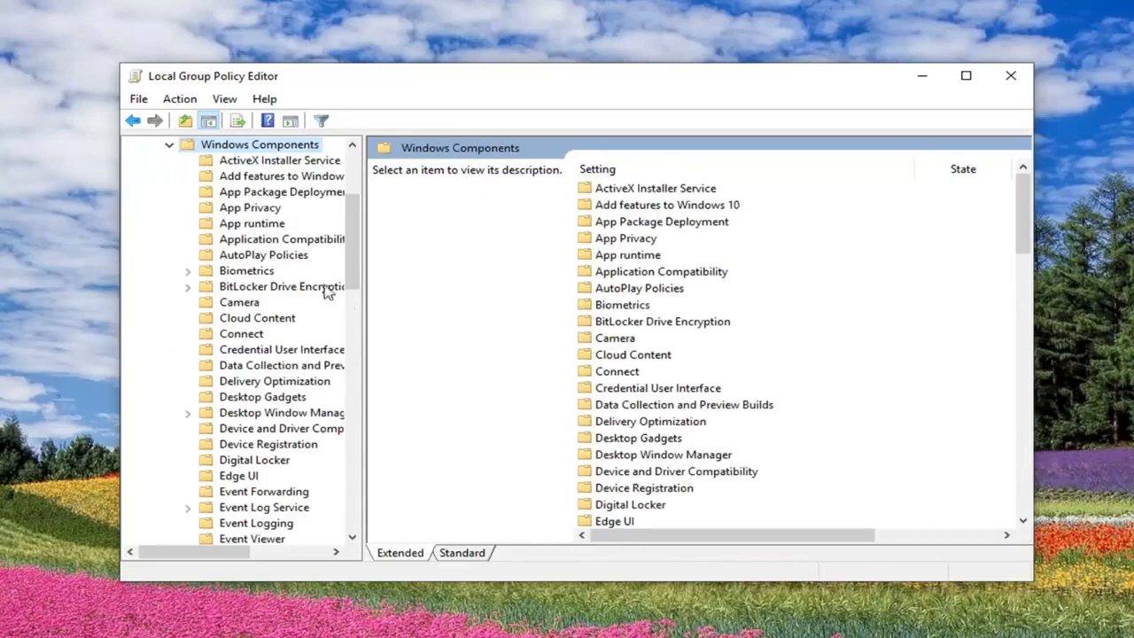
mouse_move(363, 308)
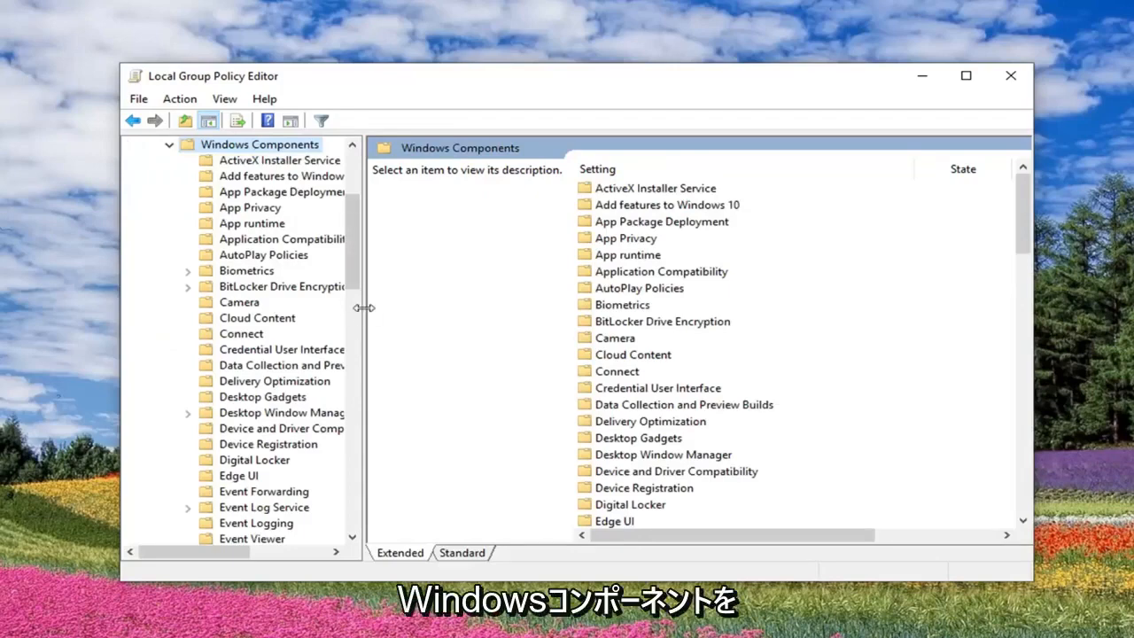
- Widen the tree and select 'Require additional authentication at startup' under Operating System Drives
drag(365, 307, 445, 307)
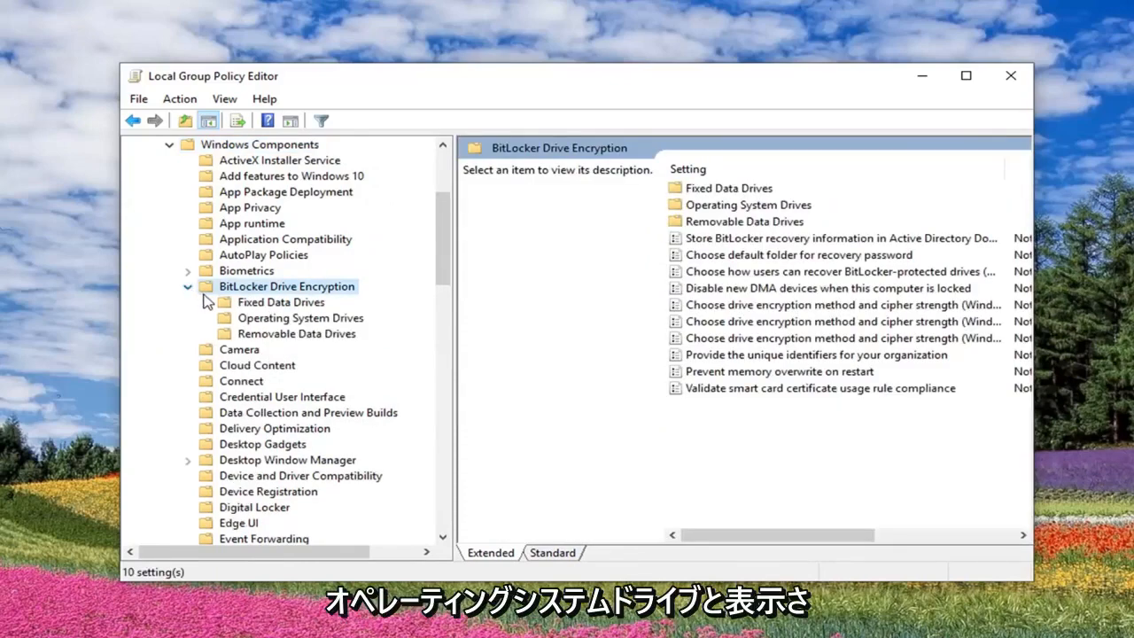
click(301, 317)
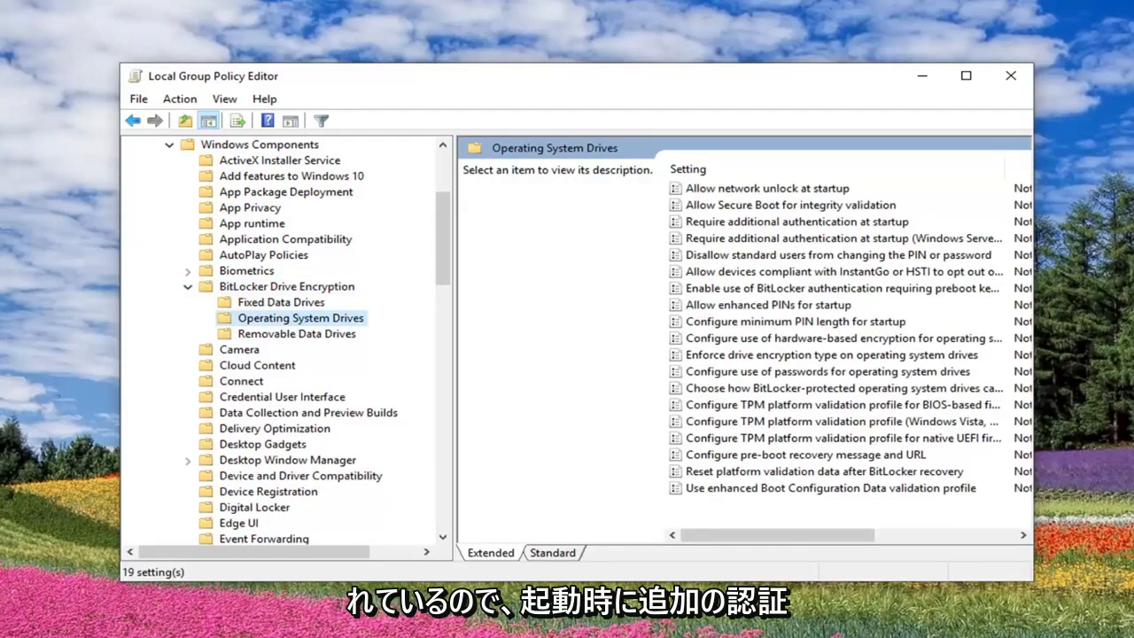
mouse_move(735, 232)
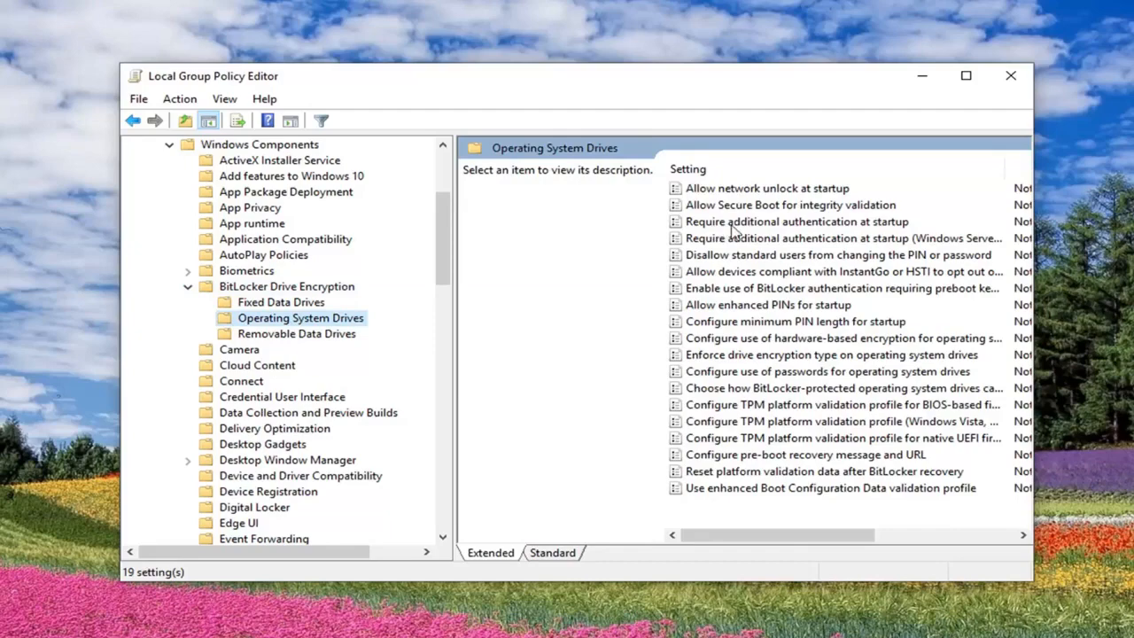
click(795, 222)
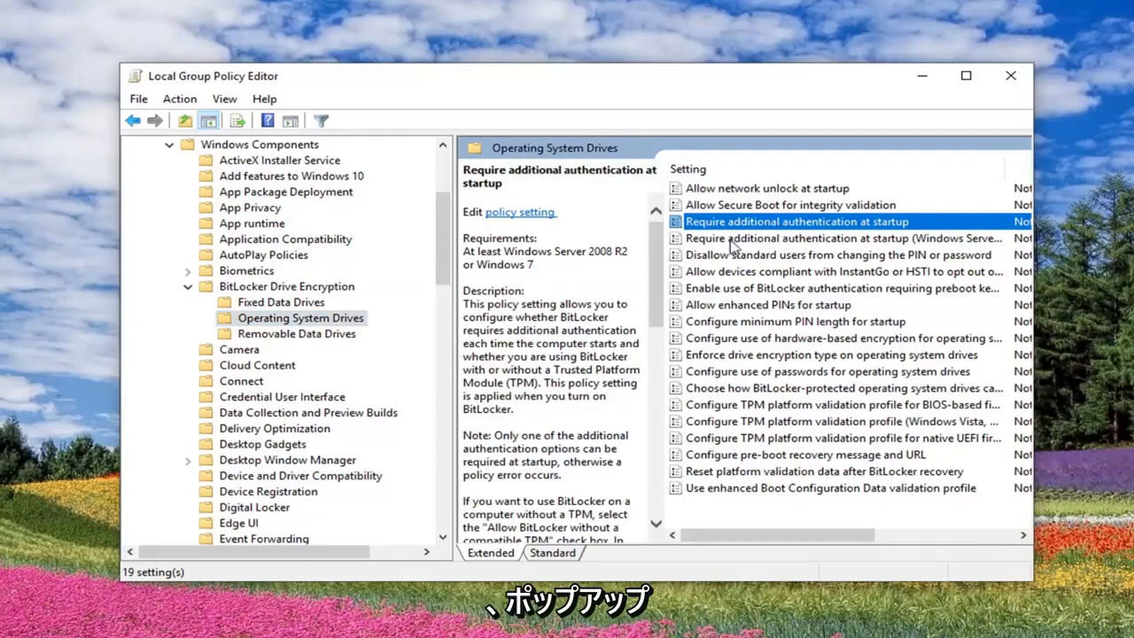
- Enable the startup authentication policy and uncheck 'Allow BitLocker without a compatible TPM'
double_click(795, 221)
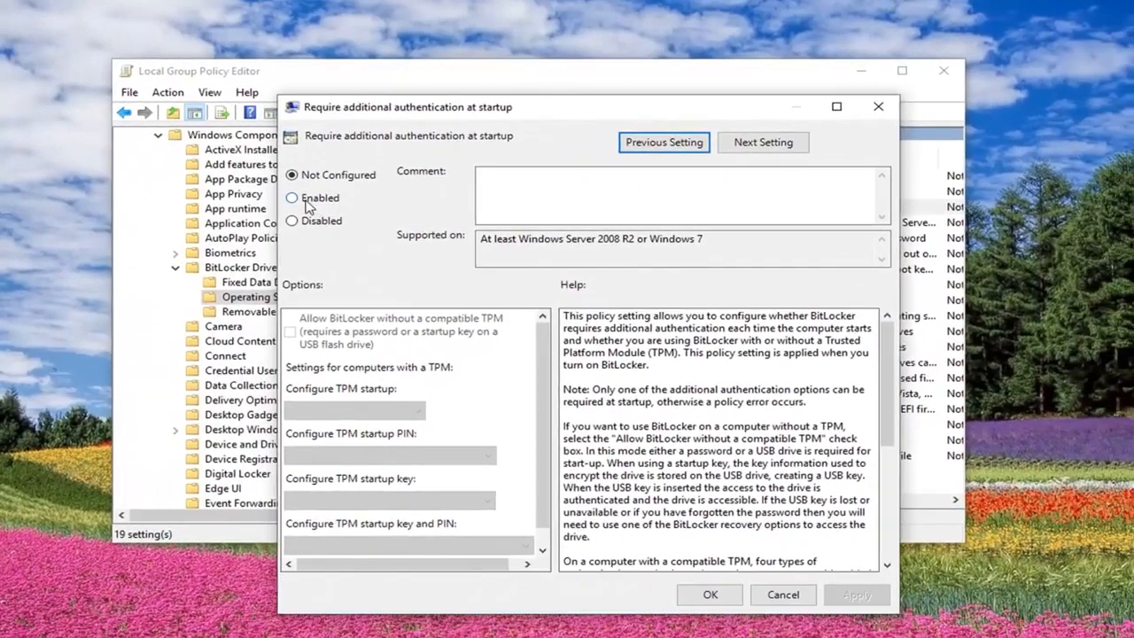
click(292, 198)
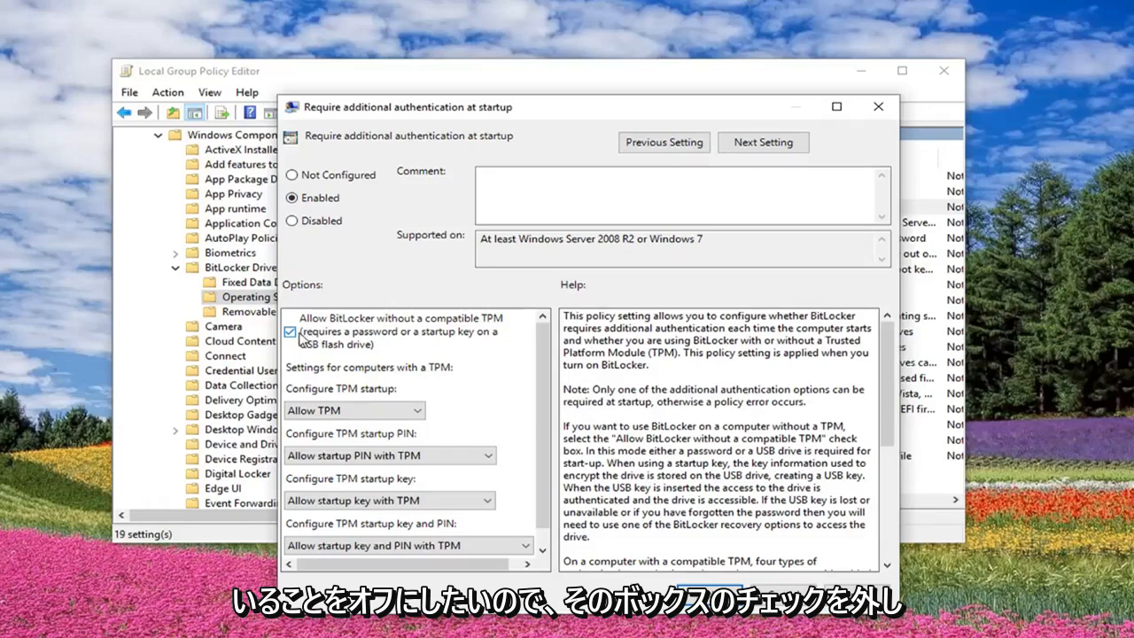
click(290, 330)
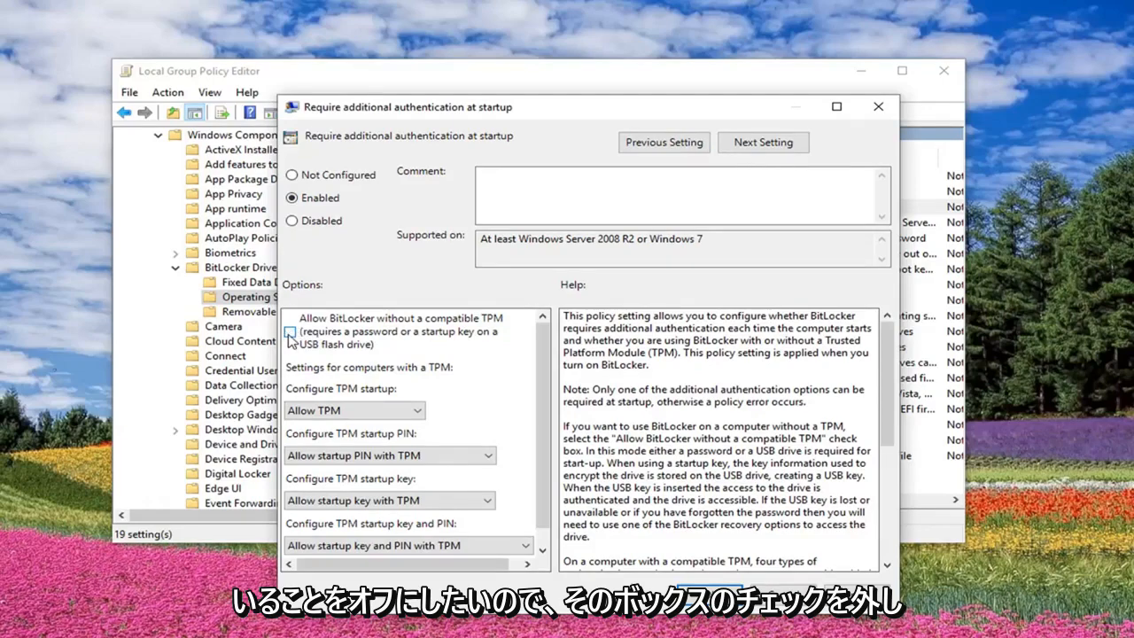
click(290, 332)
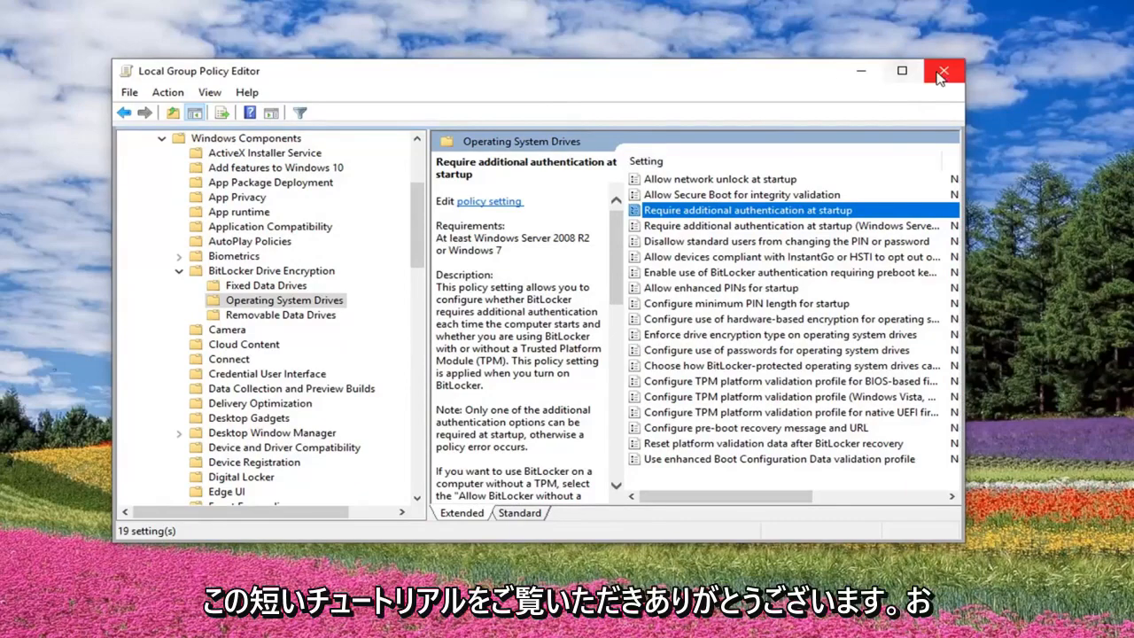
- Close the Local Group Policy Editor window
click(943, 71)
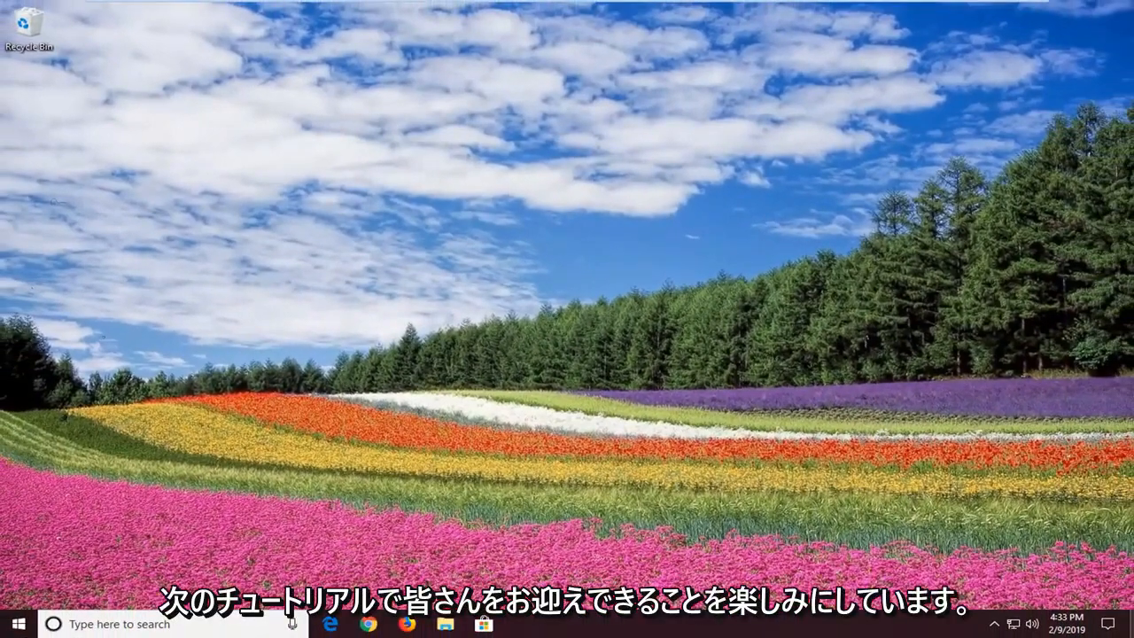